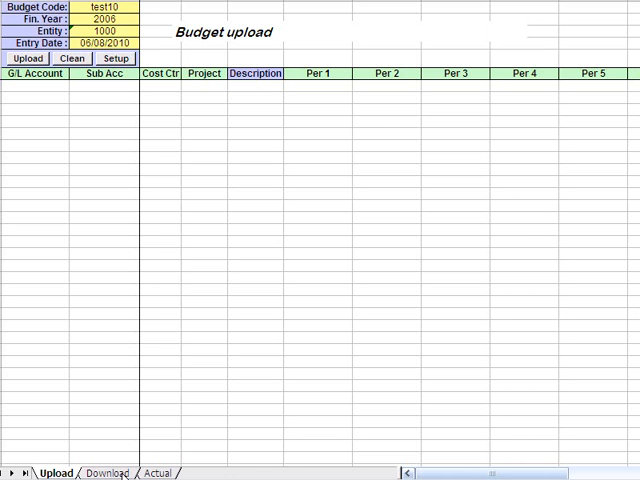
Step: Download the 2005 budget into Budget Download and inspect the account rows, totals and budget code
{"action": "left_click", "coordinate": [101, 473]}
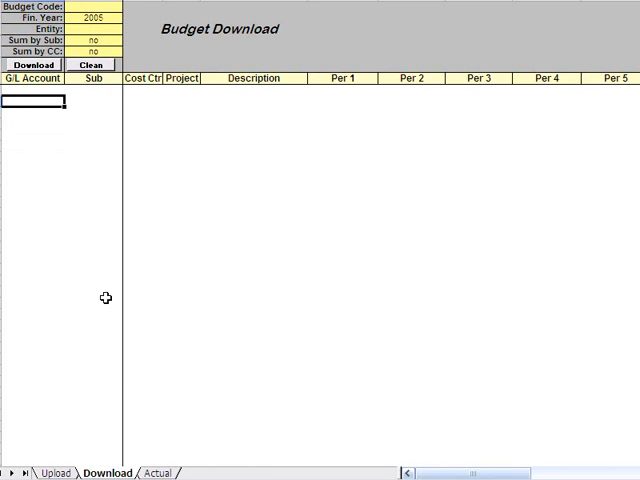
{"action": "left_click", "coordinate": [33, 64]}
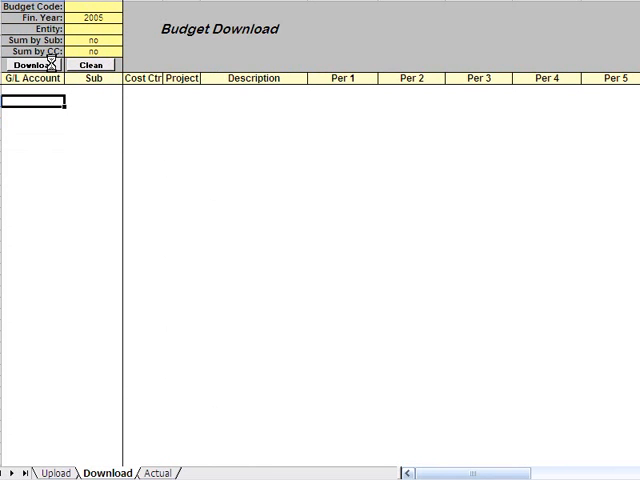
{"action": "left_click", "coordinate": [28, 63]}
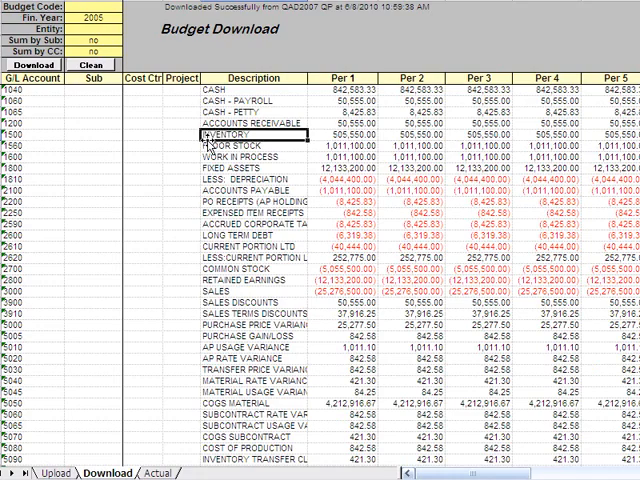
{"action": "scroll", "scroll_direction": "right", "scroll_amount": 3}
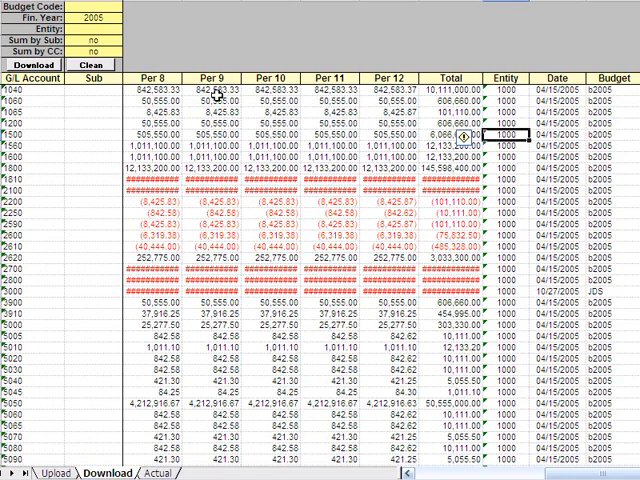
{"action": "left_click", "coordinate": [155, 135]}
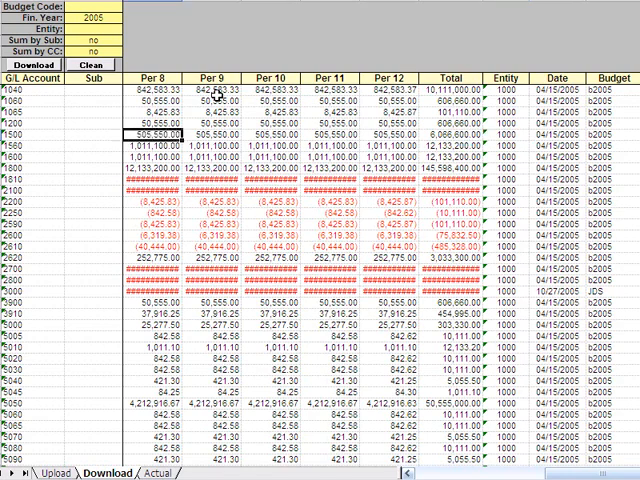
{"action": "left_click", "coordinate": [37, 64]}
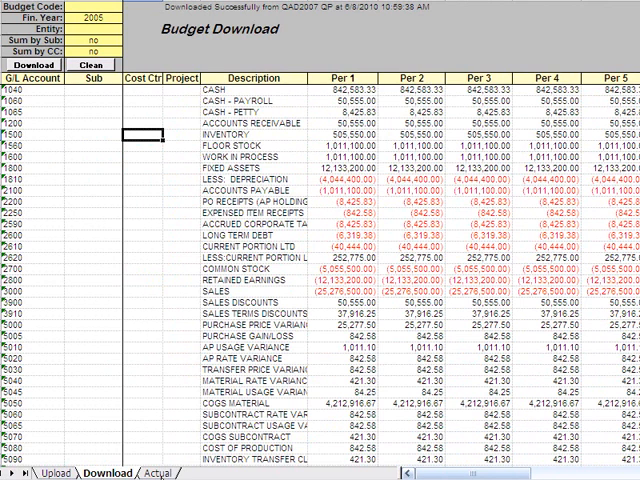
Step: Pull 2004 actuals for entity 1000 into the Actual Download sheet
{"action": "left_click", "coordinate": [147, 473]}
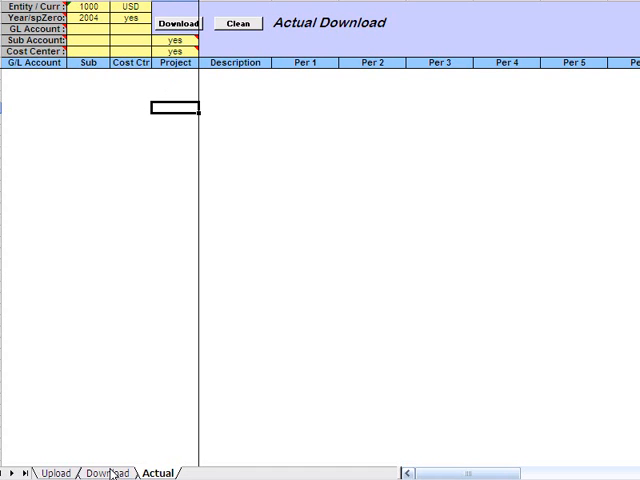
{"action": "mouse_move", "coordinate": [112, 201]}
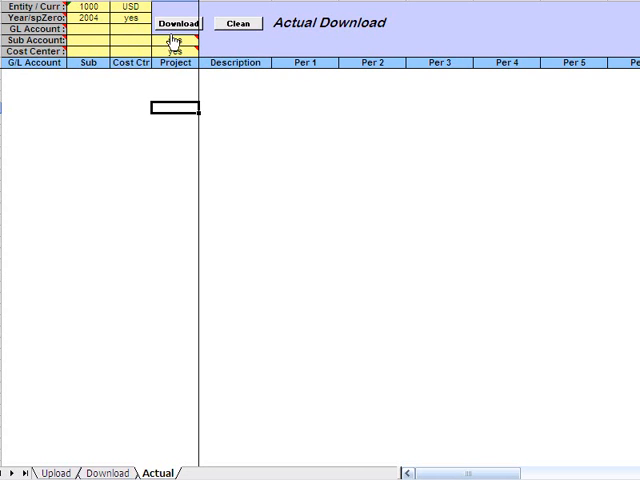
{"action": "left_click", "coordinate": [177, 23]}
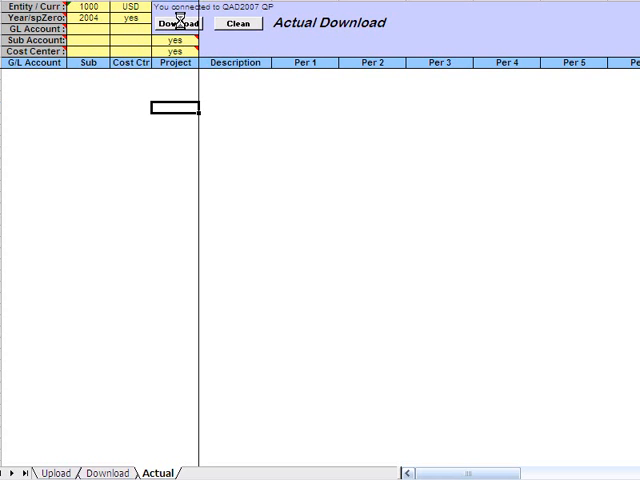
{"action": "left_click", "coordinate": [180, 22]}
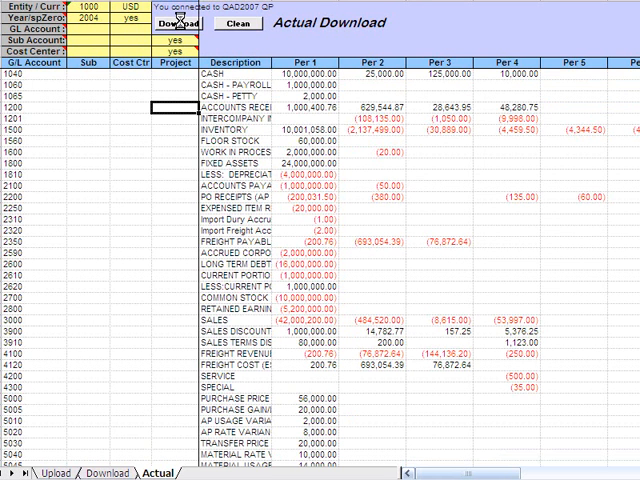
{"action": "left_click", "coordinate": [179, 23]}
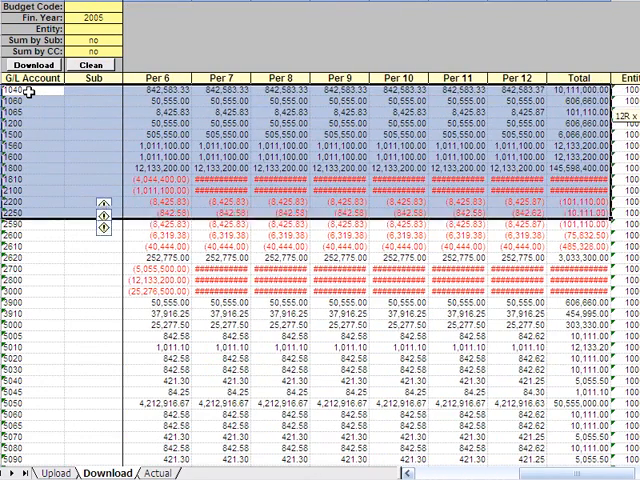
Step: Scroll through the downloaded budget rows and switch to the Budget Upload sheet for test10, 2006
{"action": "scroll", "scroll_direction": "down", "scroll_amount": 3}
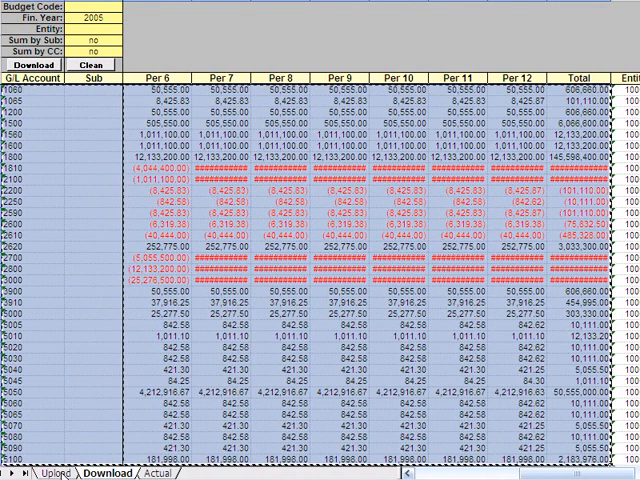
{"action": "left_click", "coordinate": [27, 472]}
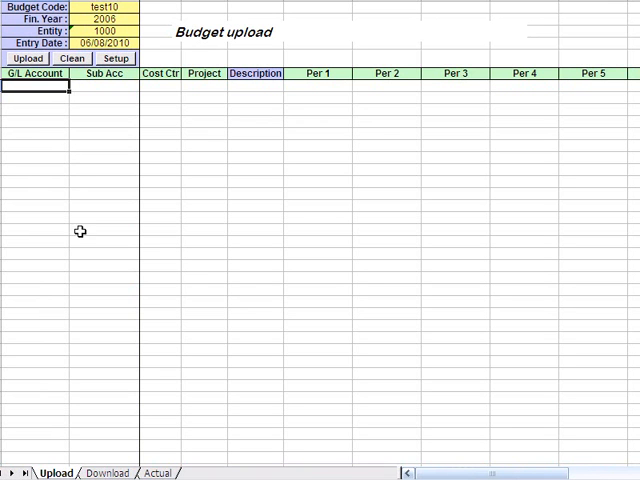
{"action": "mouse_move", "coordinate": [79, 246]}
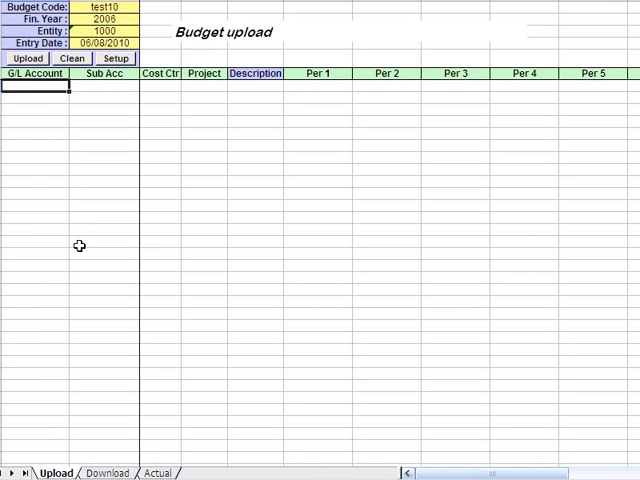
Step: Paste the budget rows into the upload sheet and load them to QAD2007
{"action": "left_click", "coordinate": [27, 58]}
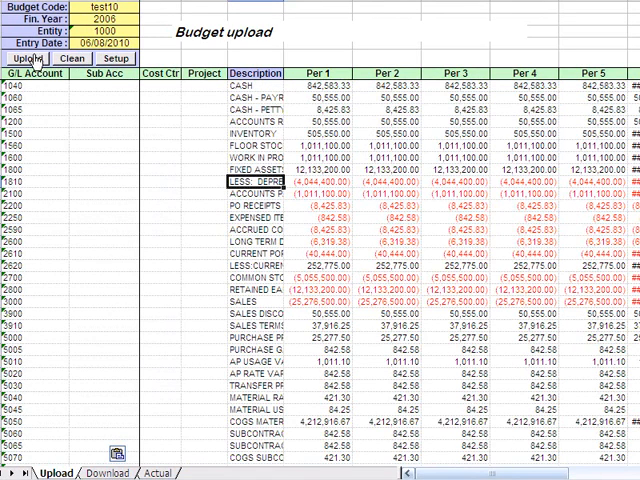
{"action": "left_click", "coordinate": [25, 59]}
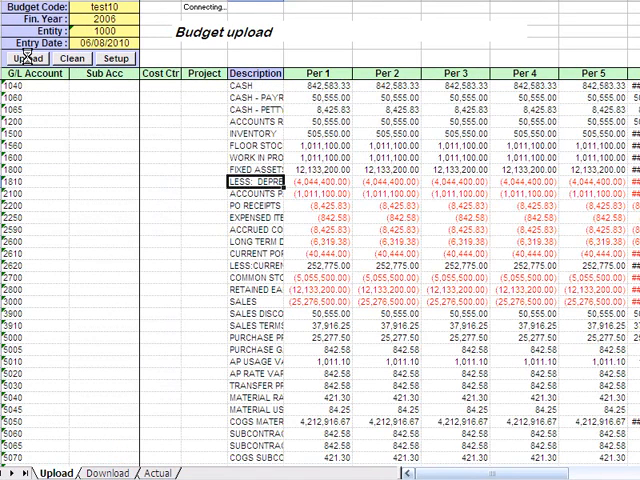
{"action": "left_click", "coordinate": [27, 57]}
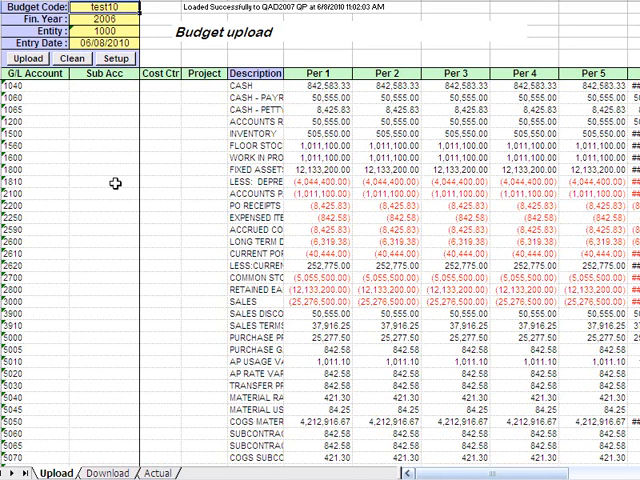
{"action": "mouse_move", "coordinate": [310, 168]}
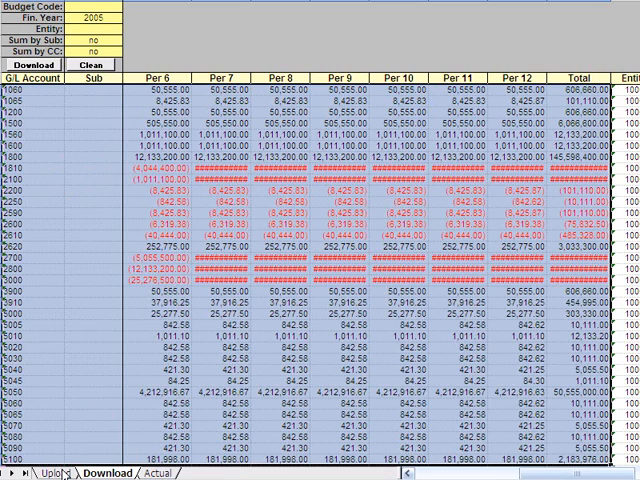
Step: Re-upload the altered budget and close the error report after two rows are flagged invalid
{"action": "left_click", "coordinate": [22, 465]}
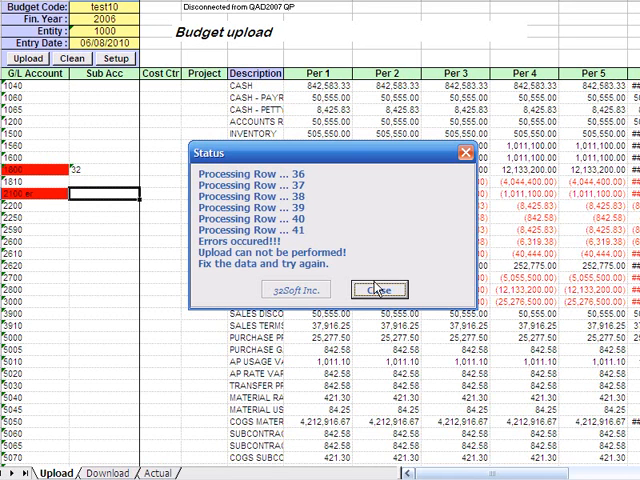
{"action": "left_click", "coordinate": [377, 289]}
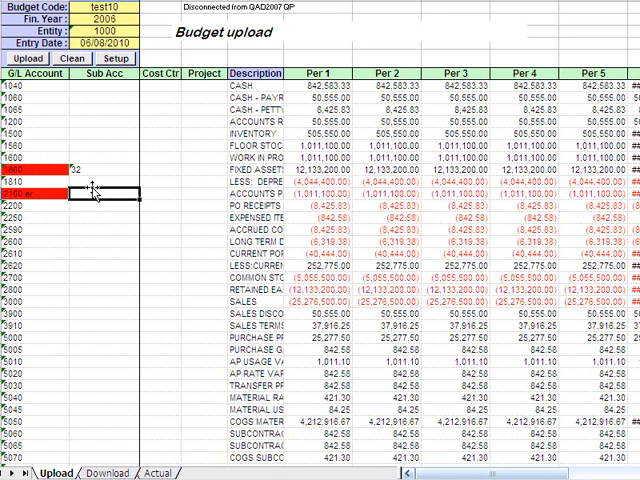